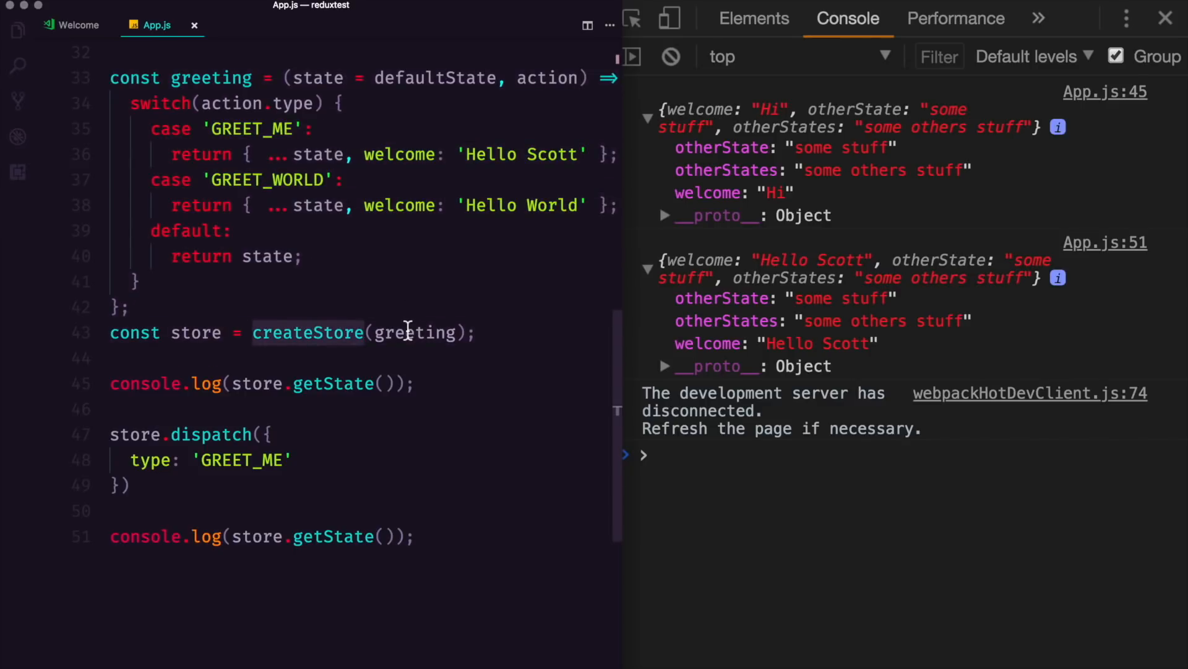
Step: Add a blank line after the reducer and tidy spacing around store.dispatch
key(Enter)
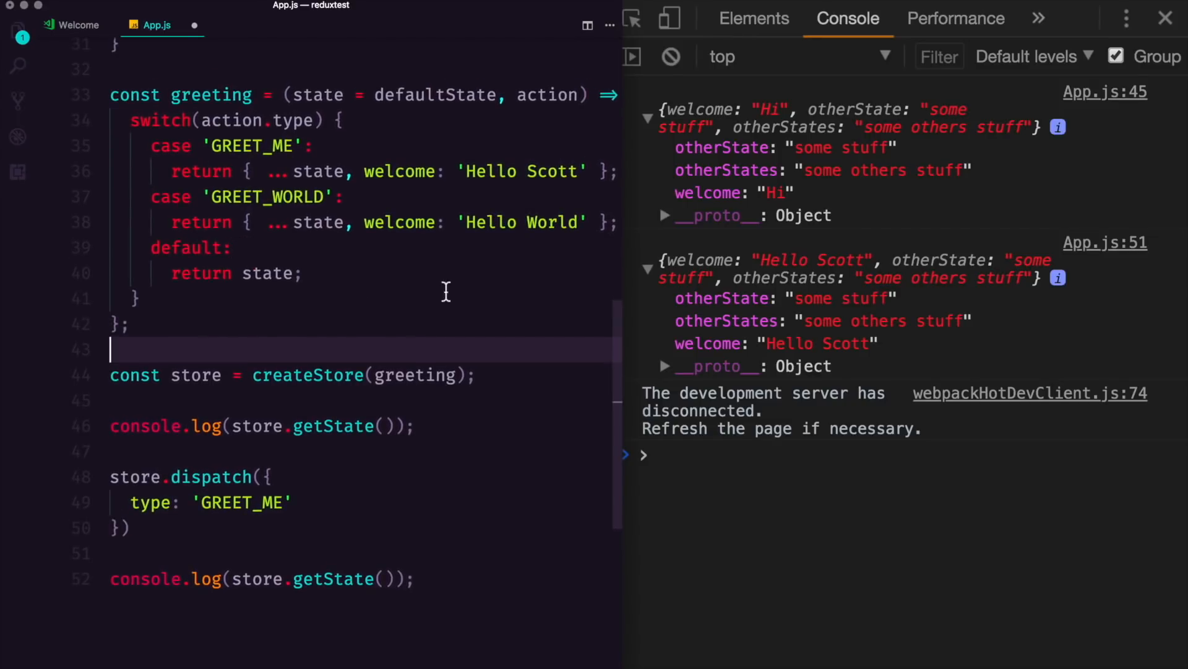
mouse_move(207, 395)
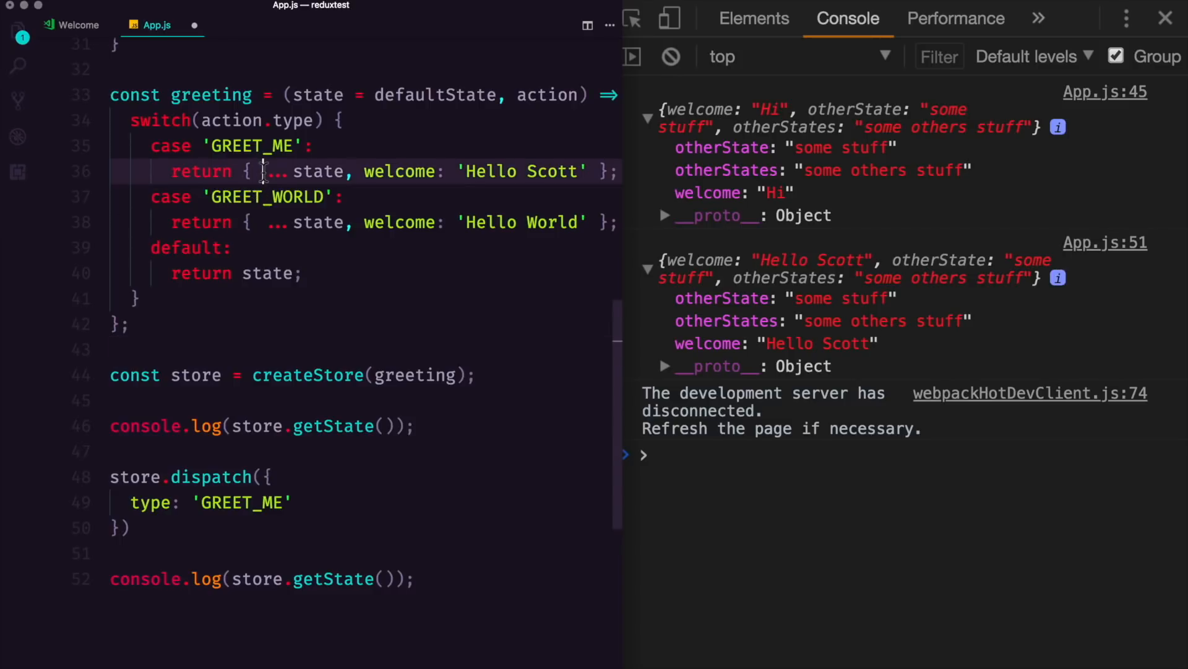
double_click(304, 171)
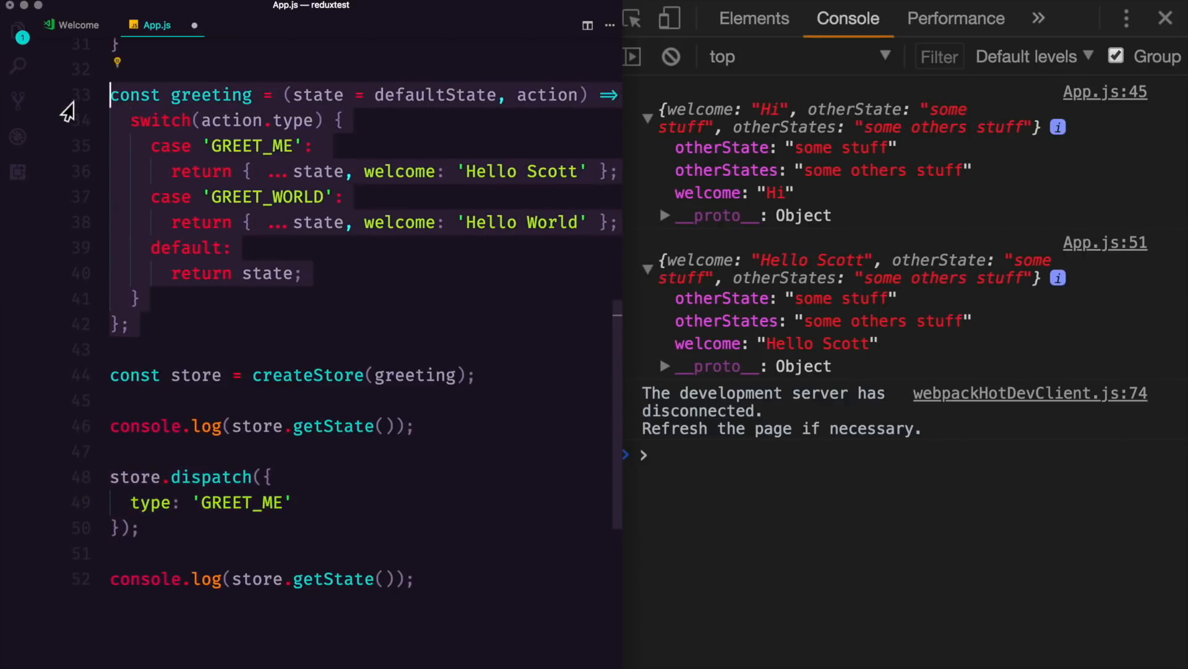
mouse_move(362, 618)
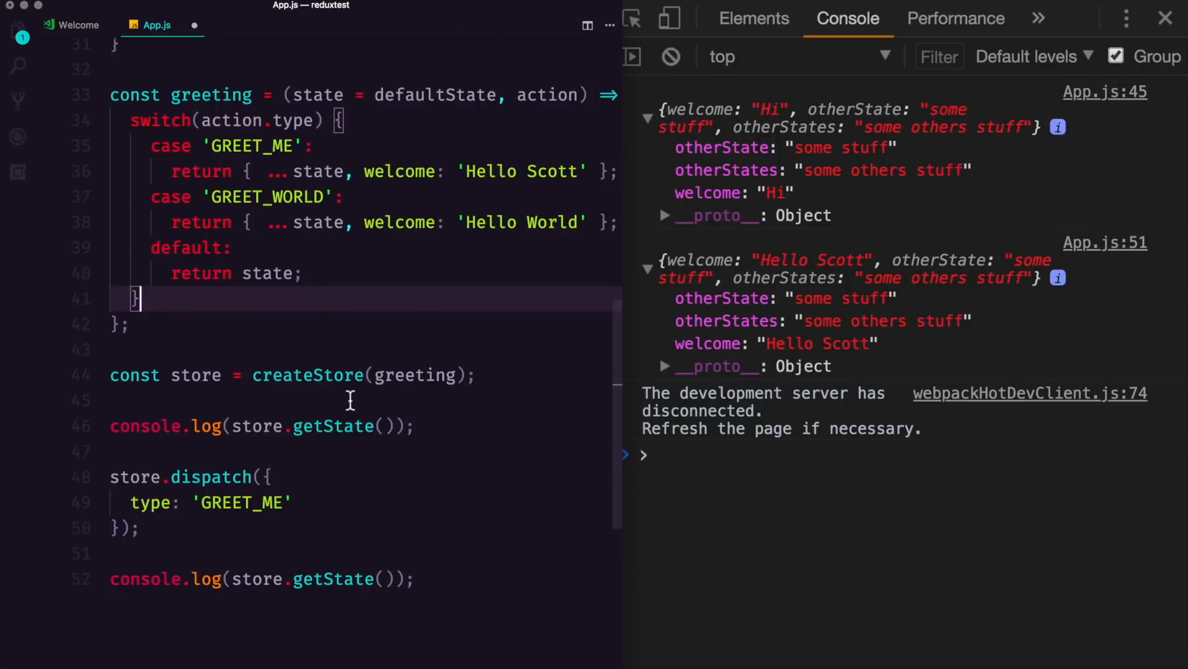
mouse_move(296, 357)
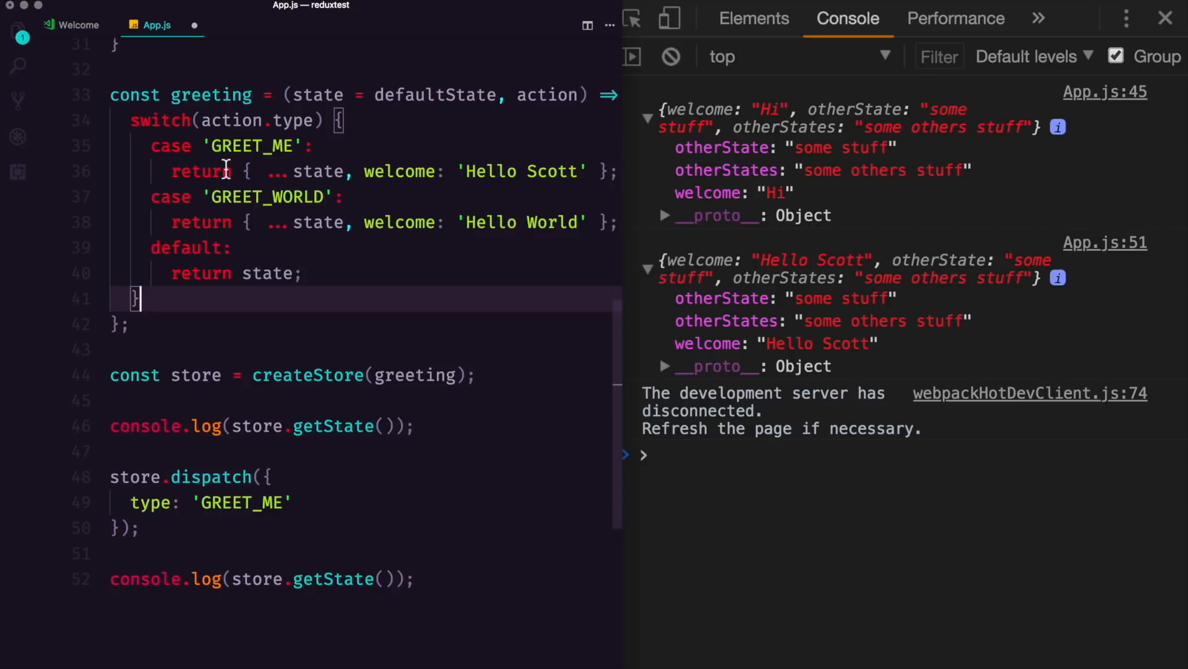
mouse_move(220, 146)
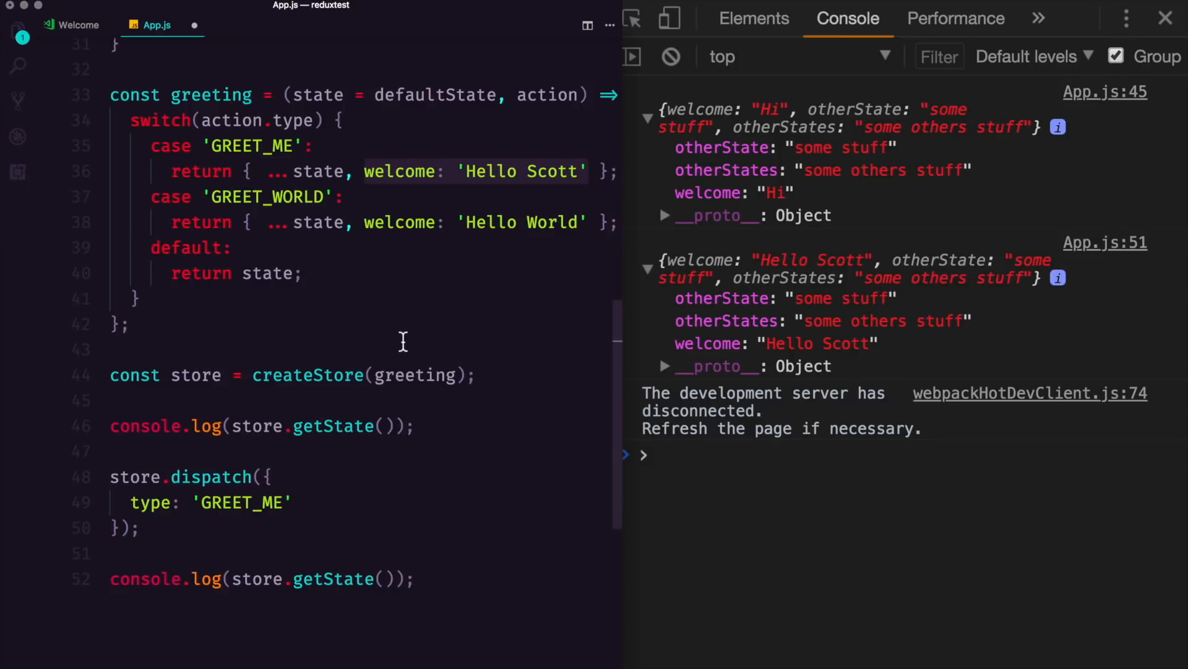
mouse_move(263, 418)
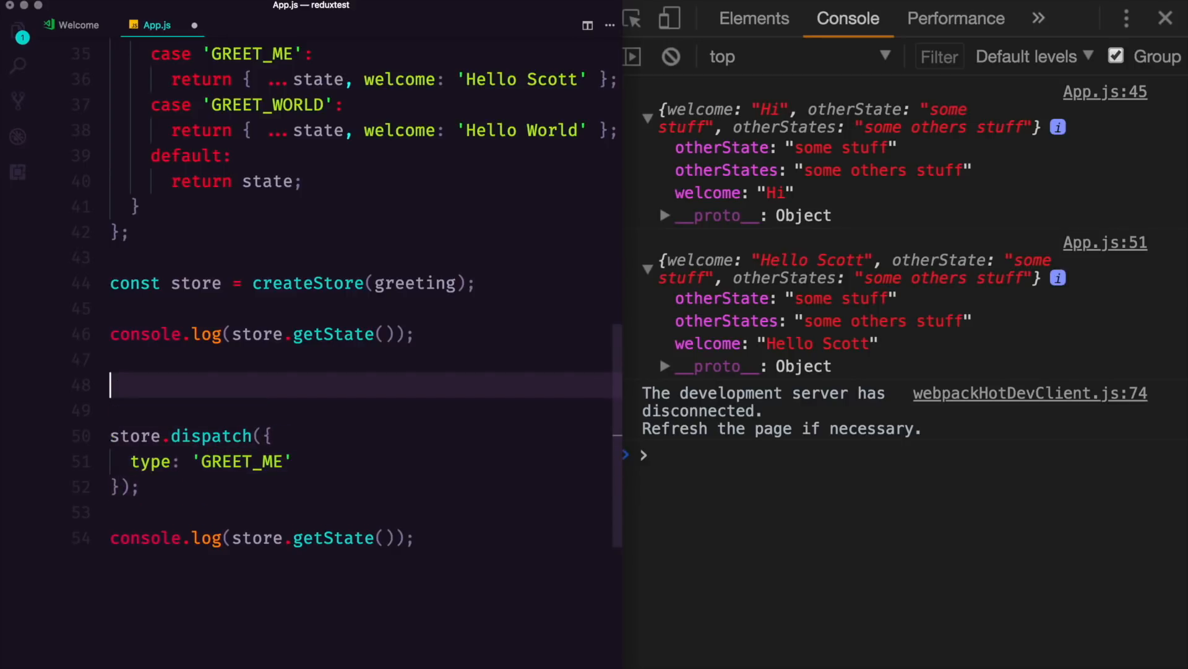
Step: Declare const result = 'something coming back from an api' above the dispatch
text(const resu)
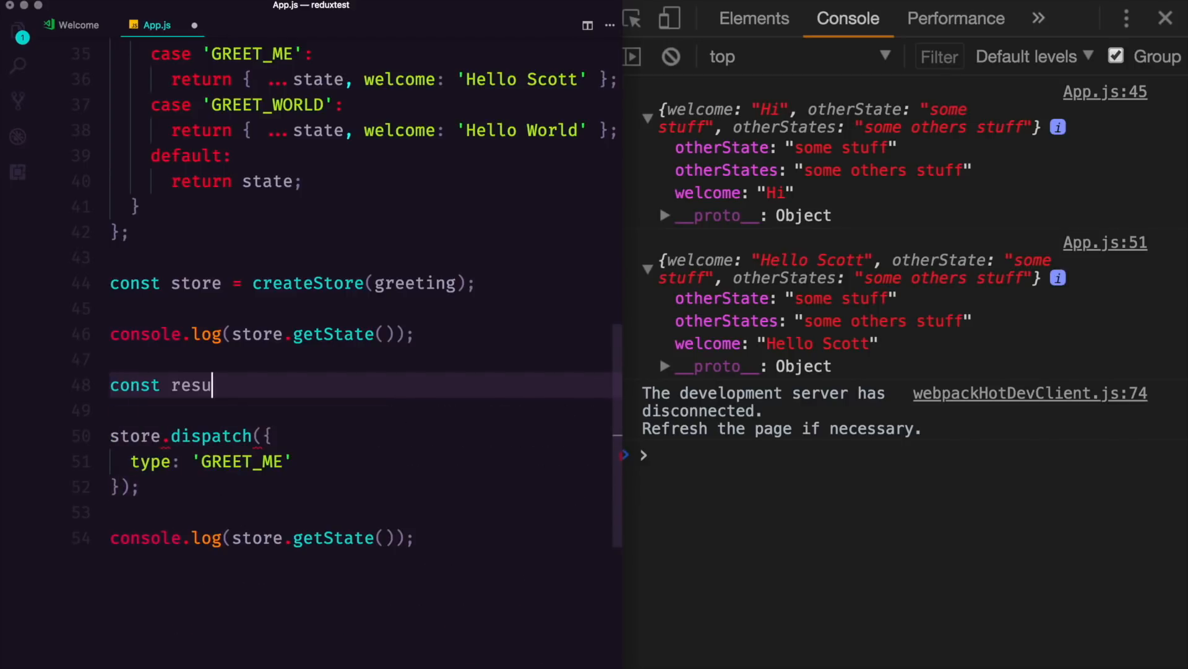
text(lts)
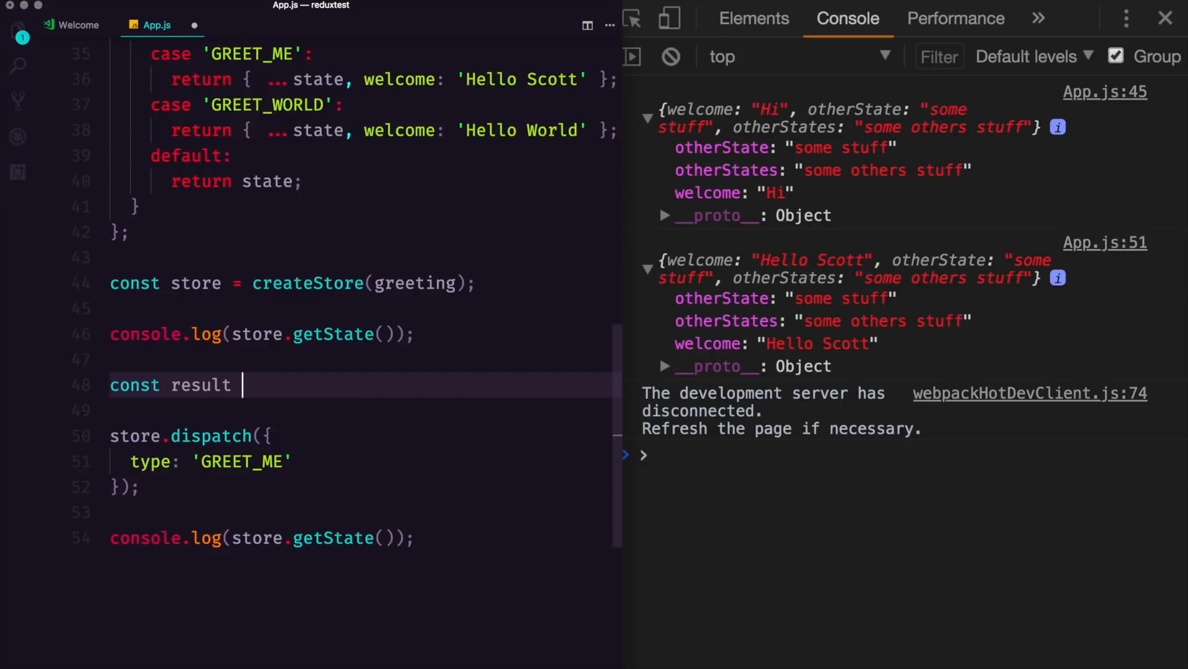
text(= '')
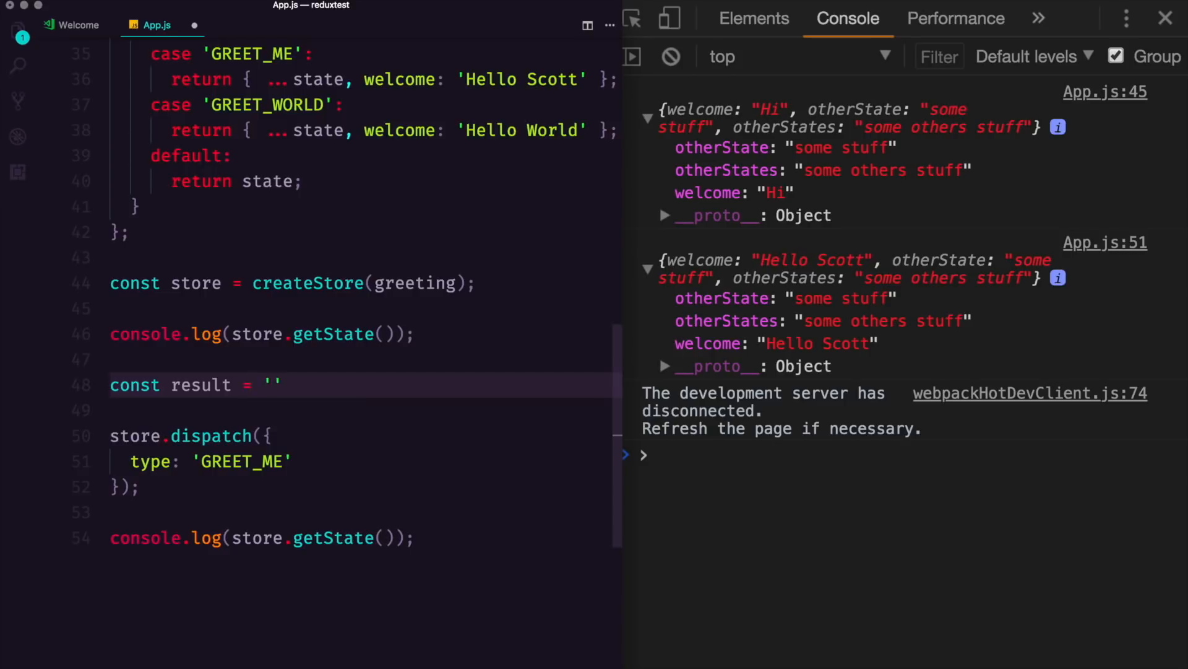
text(somethign coming back fr)
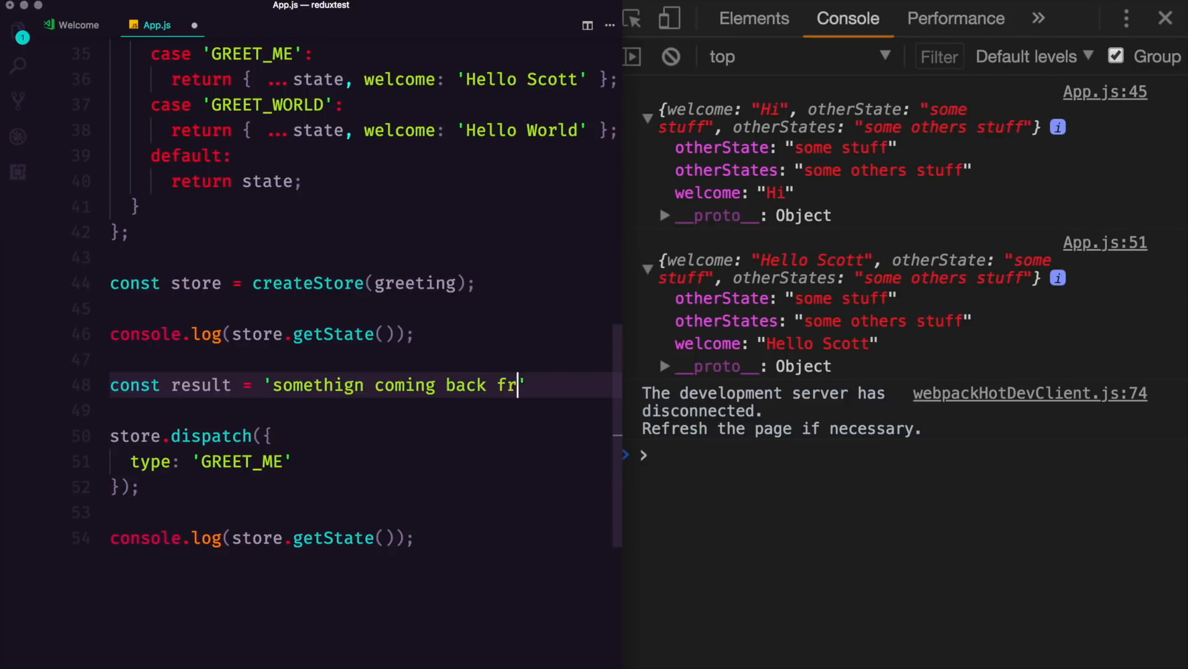
text(om an api)
text(result)
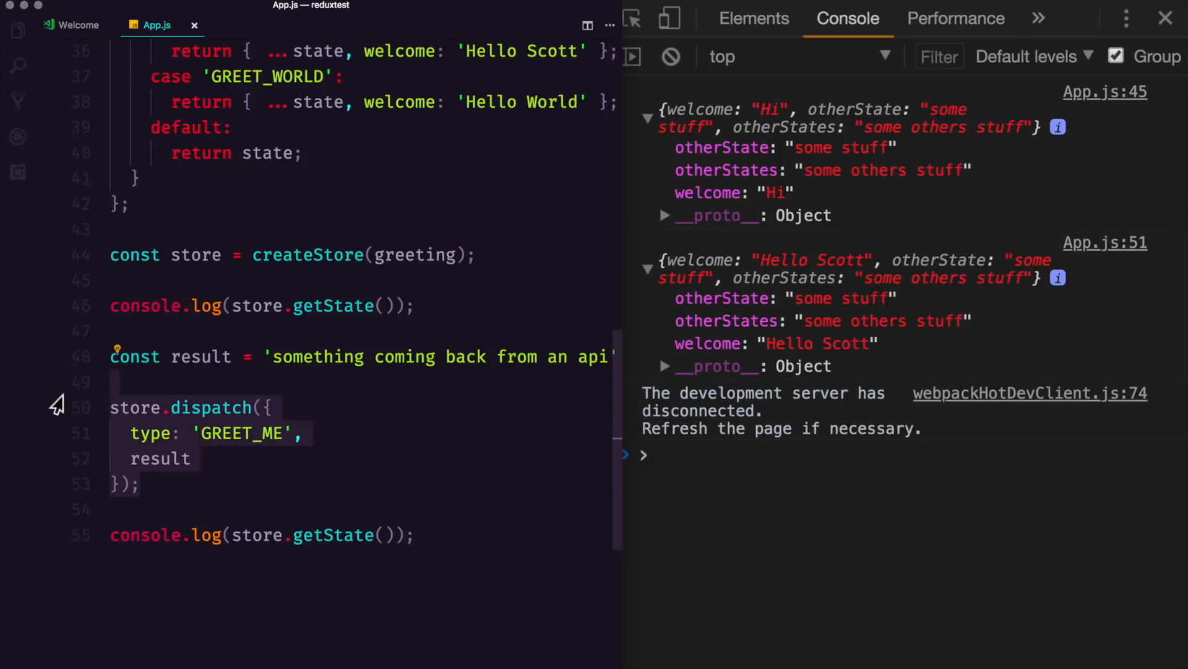
click(136, 407)
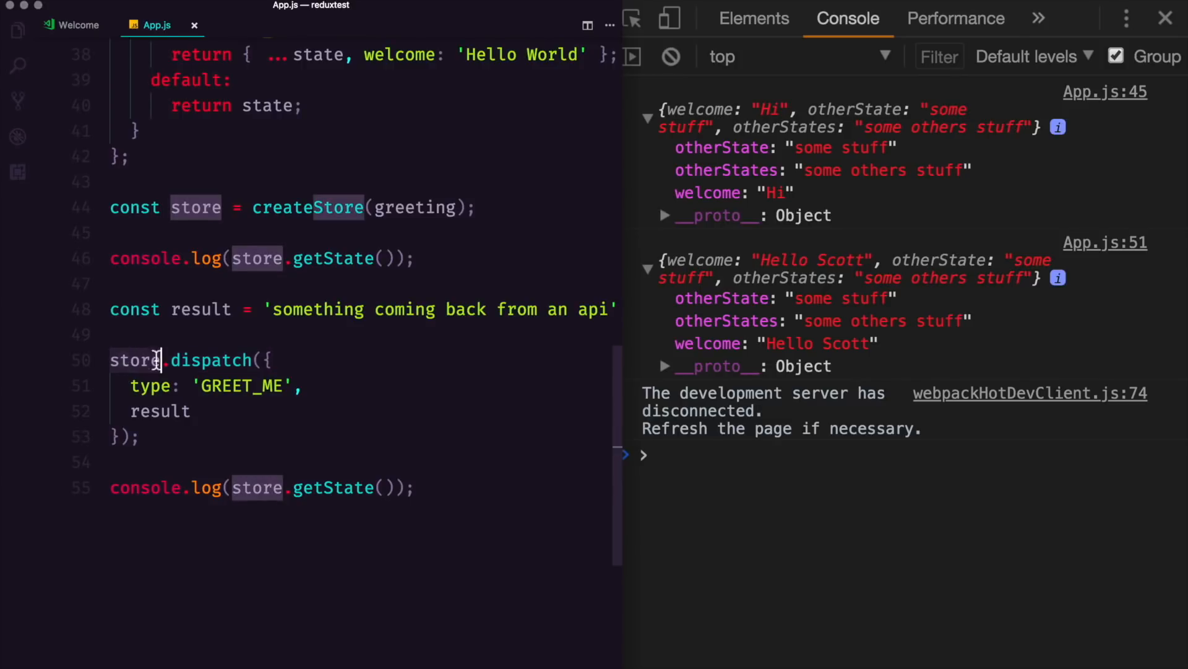
click(121, 386)
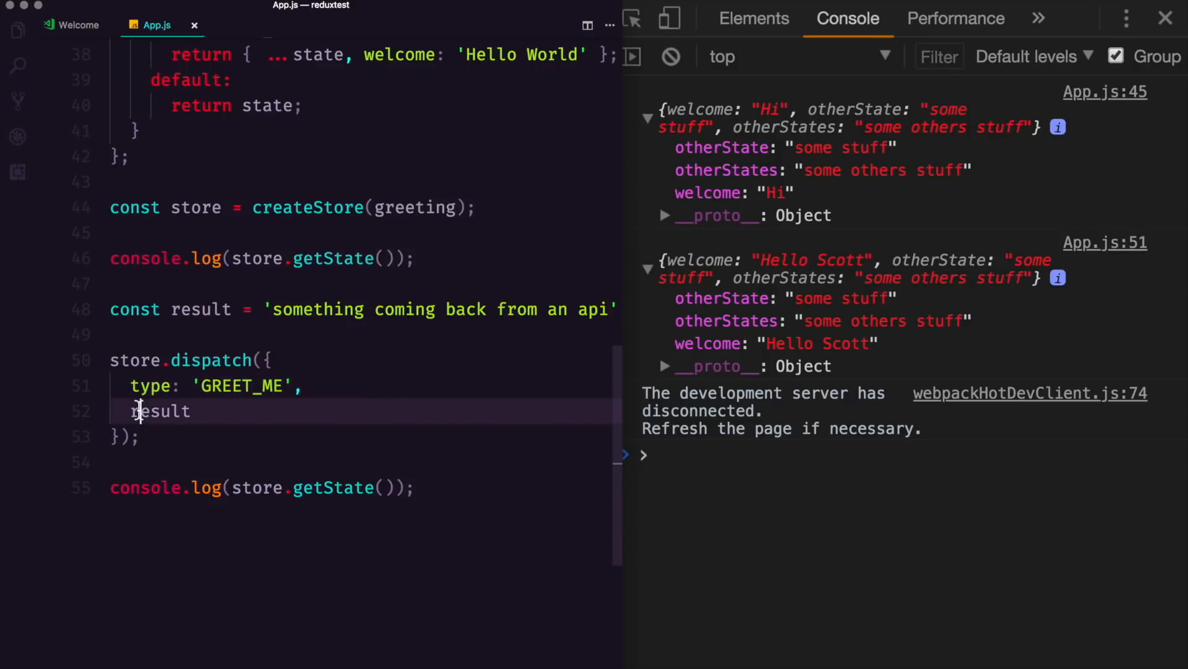
double_click(160, 410)
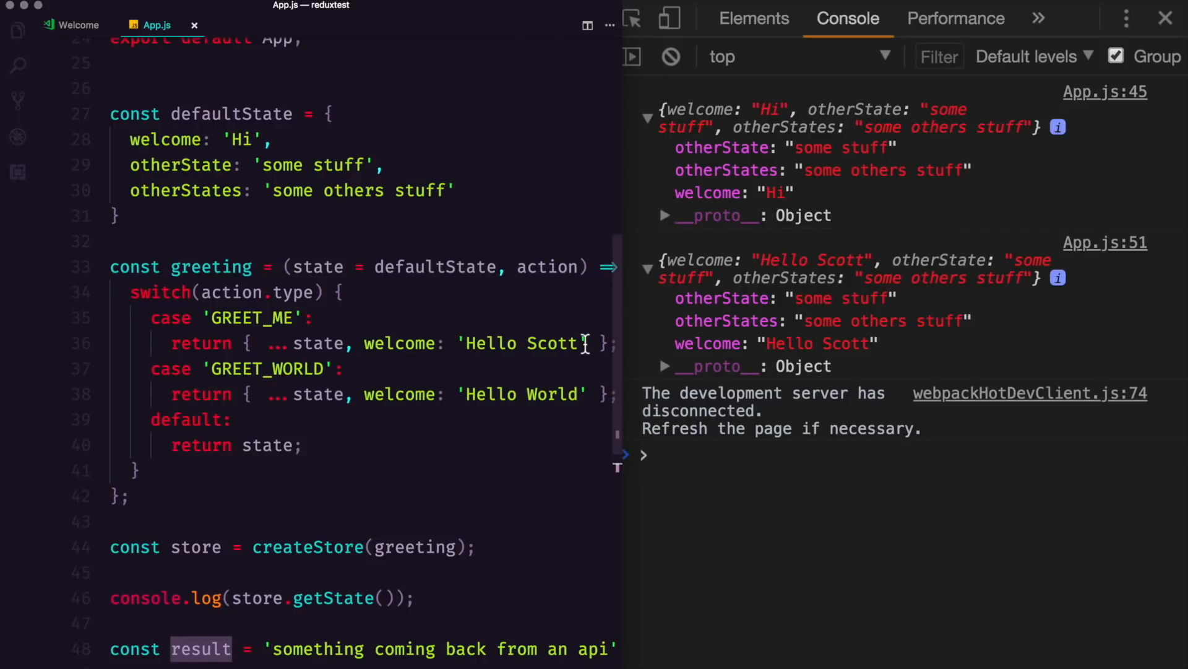
Step: Replace 'Hello Scott' in the GREET_ME case with action.result
double_click(521, 342)
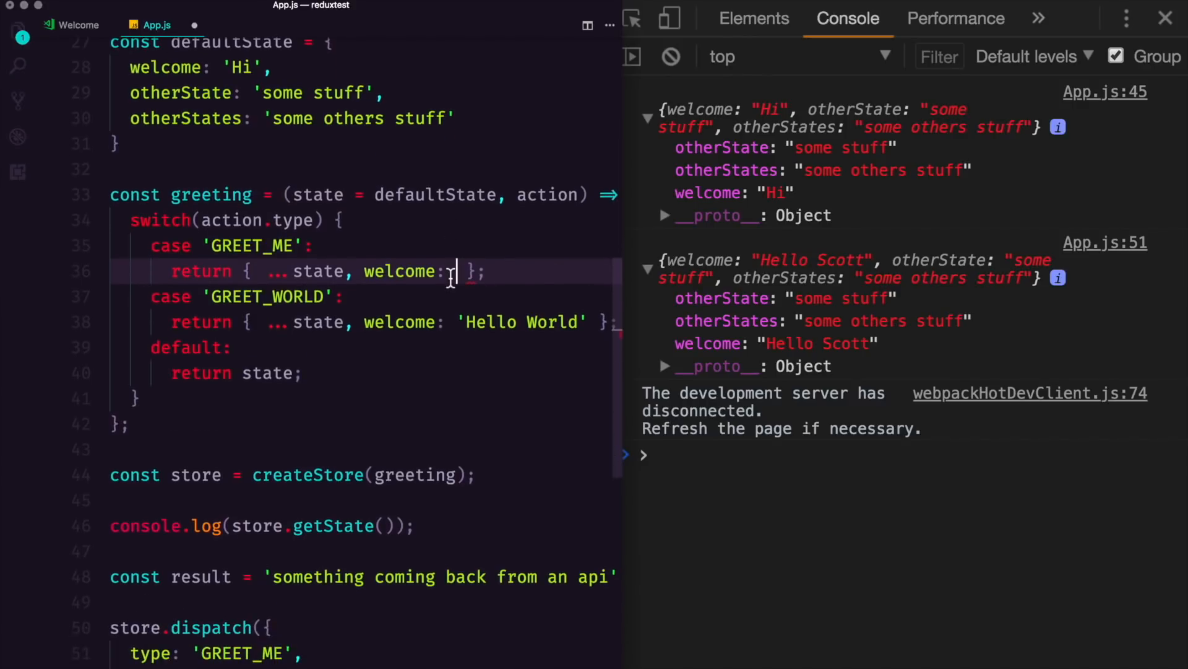
text(action.)
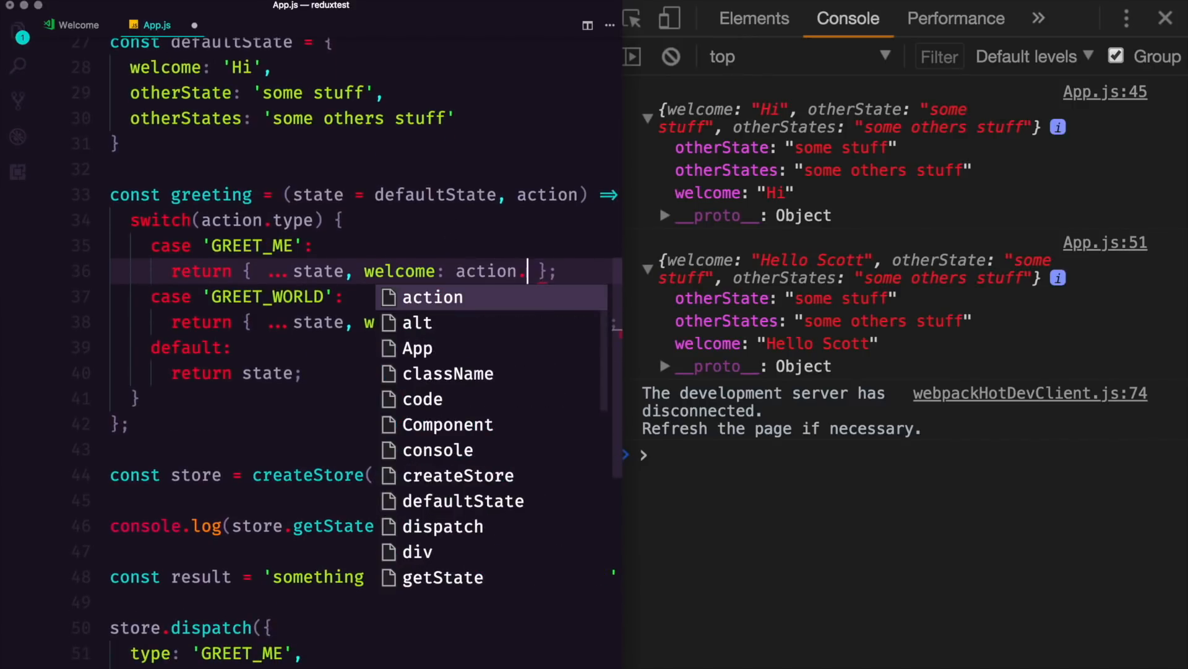
text(.result)
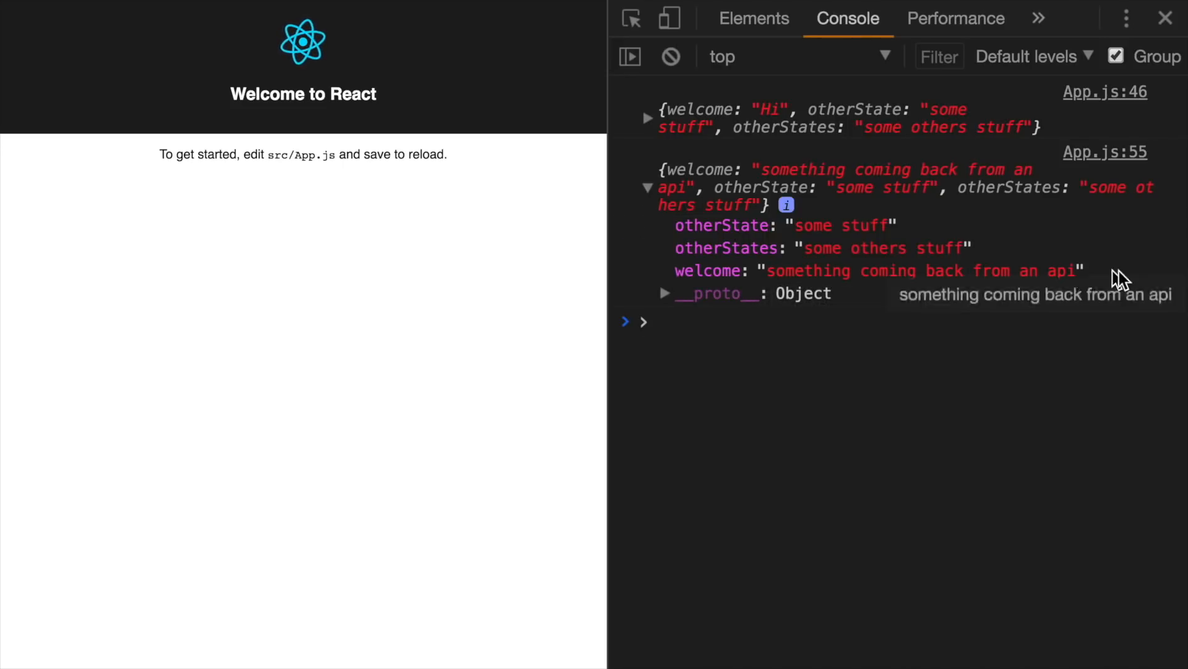
mouse_move(827, 296)
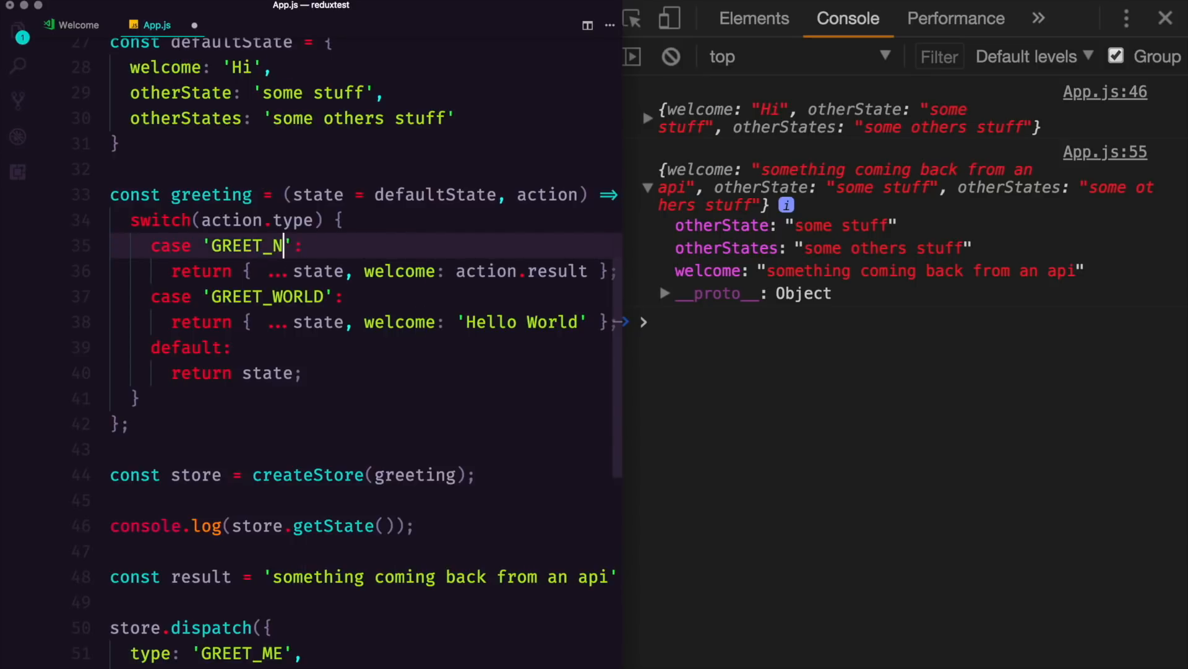
Step: Rename the action to GREET_NAME and pass name: name in the dispatch
text(AME)
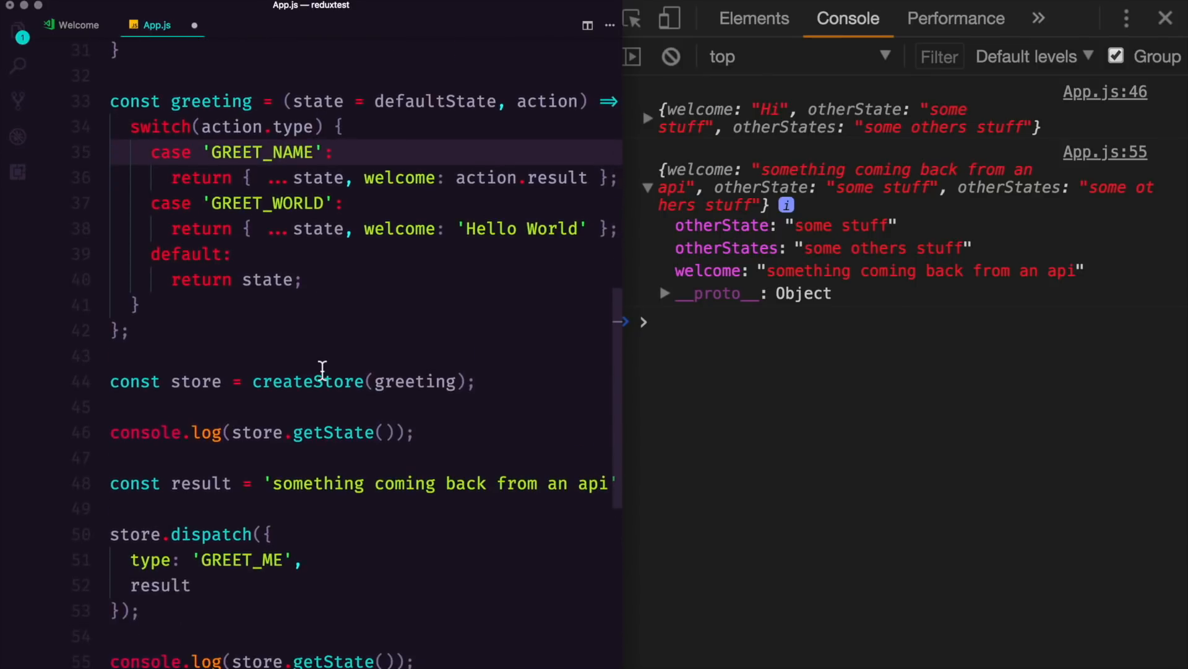
text(name = 'Scott';)
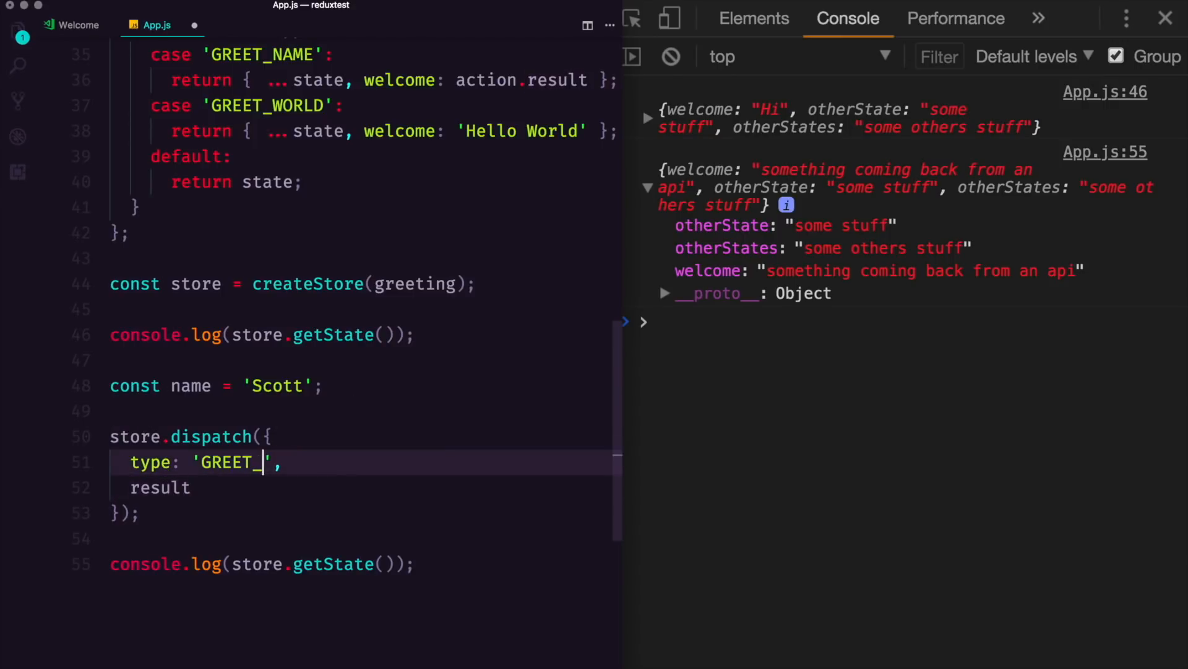
text(NAME)
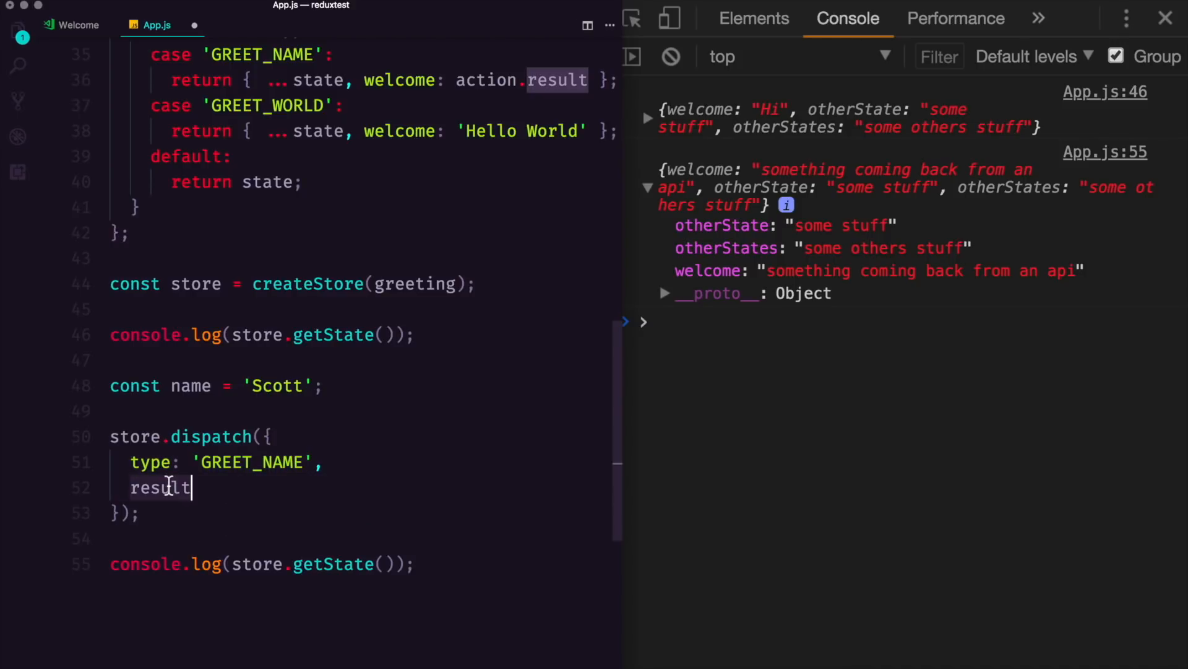
text(name)
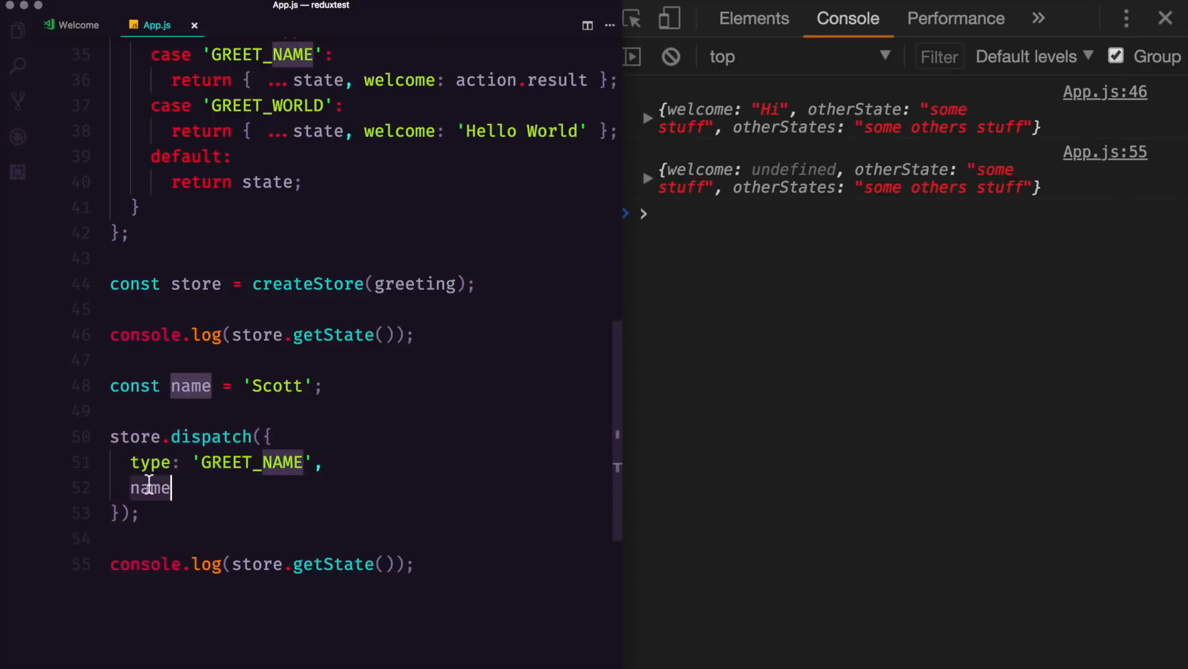
text(: name)
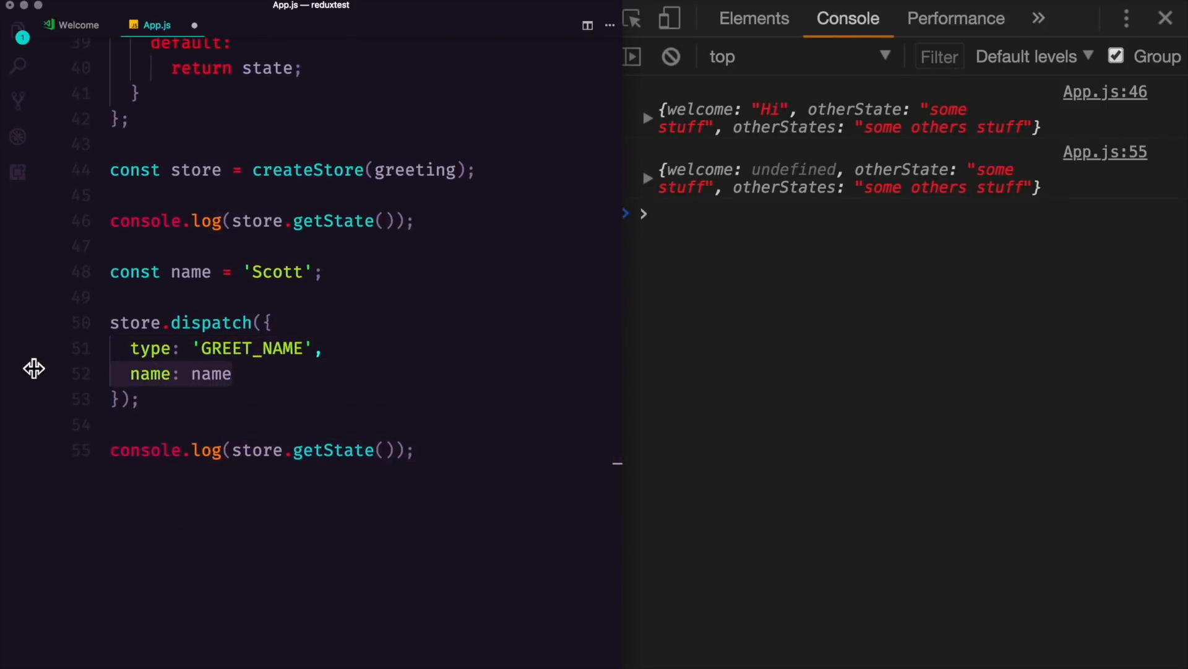
mouse_move(185, 271)
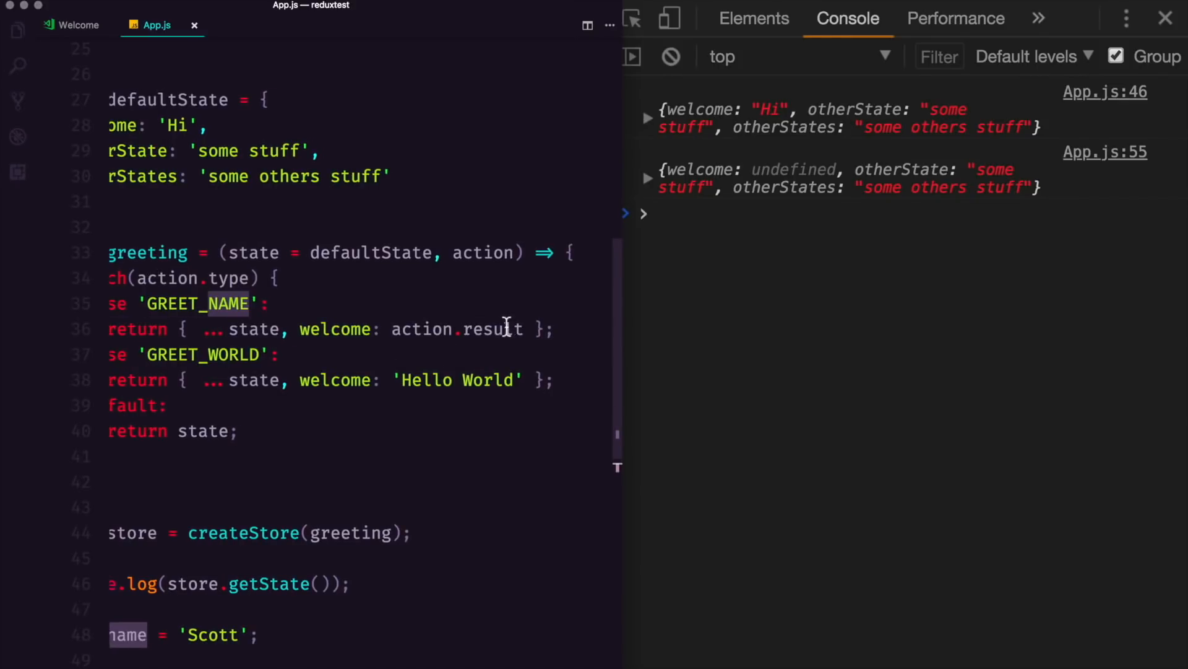
Step: Make the GREET_NAME case return the template `Hello ${action.name}`
text(name}`)
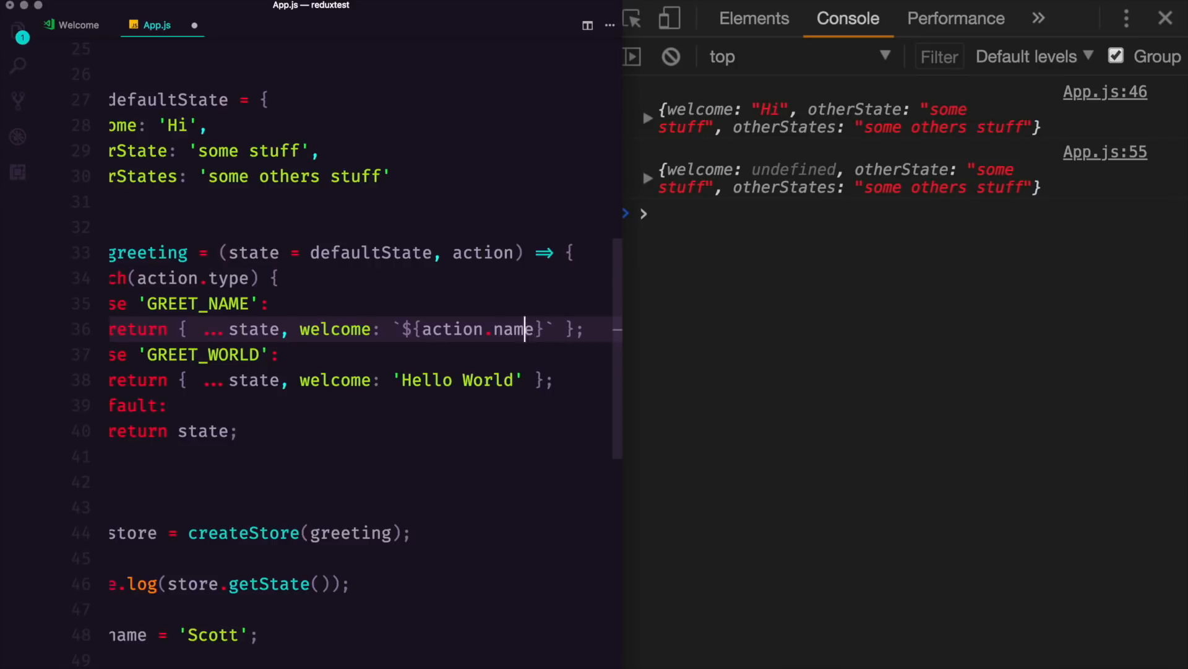
text(Hello)
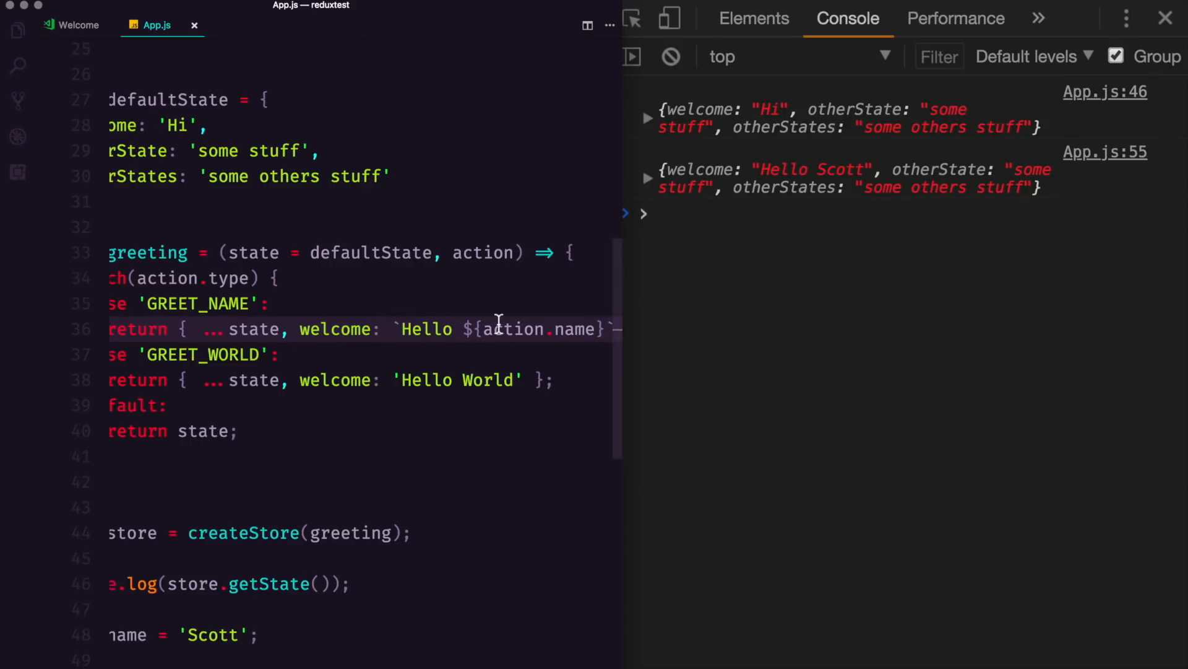
scroll(down, 3)
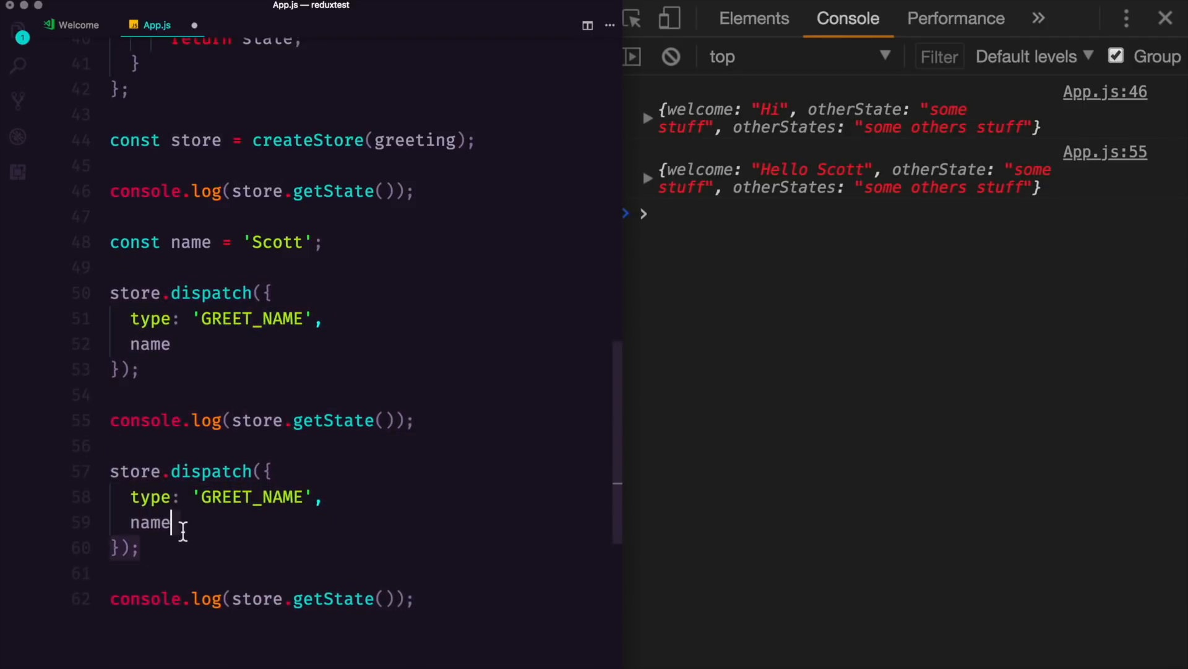
Step: Give the second GREET_NAME dispatch name: 'Courtney'
text(: '')
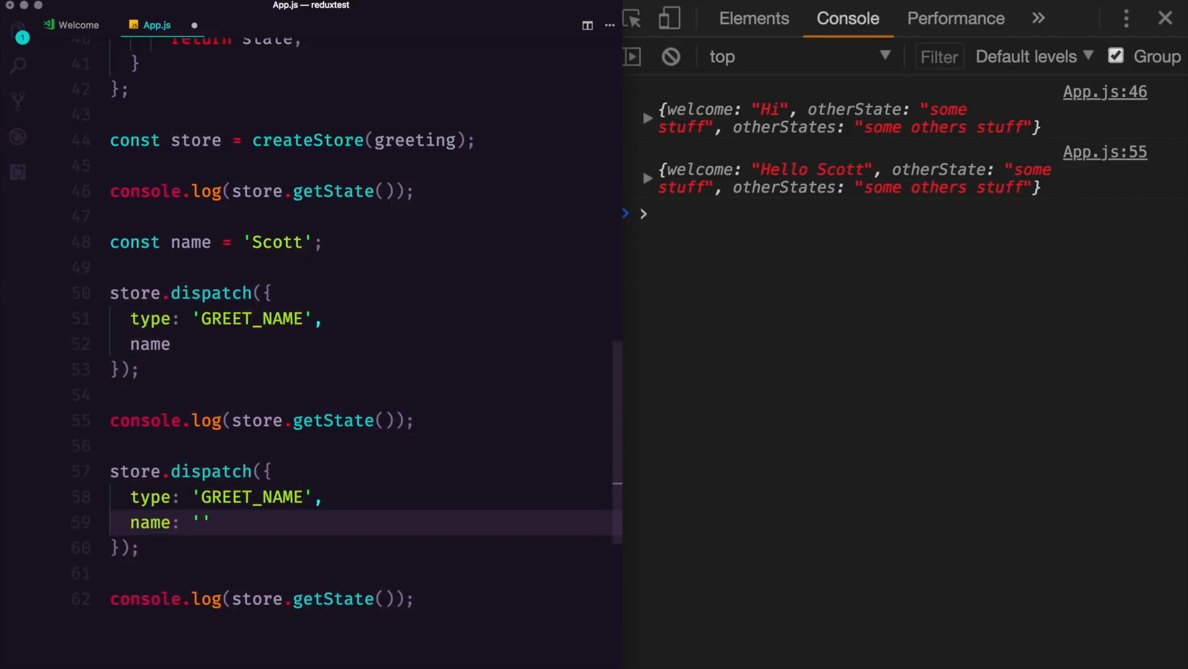
text(Co)
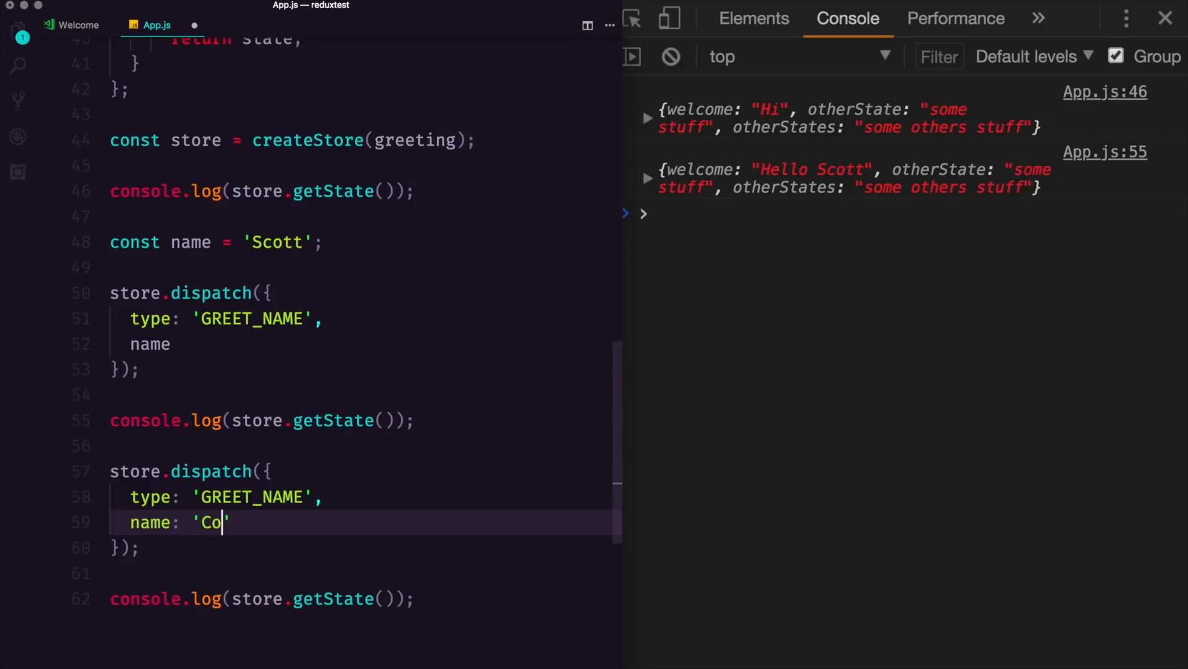
text(urtney)
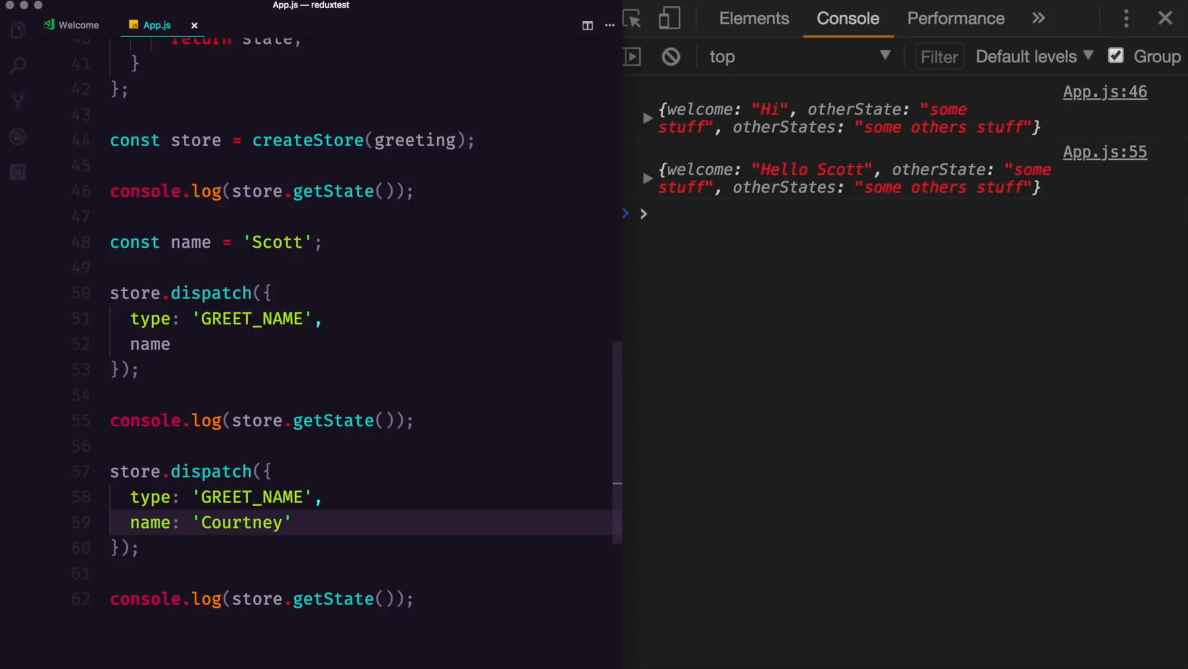
click(670, 56)
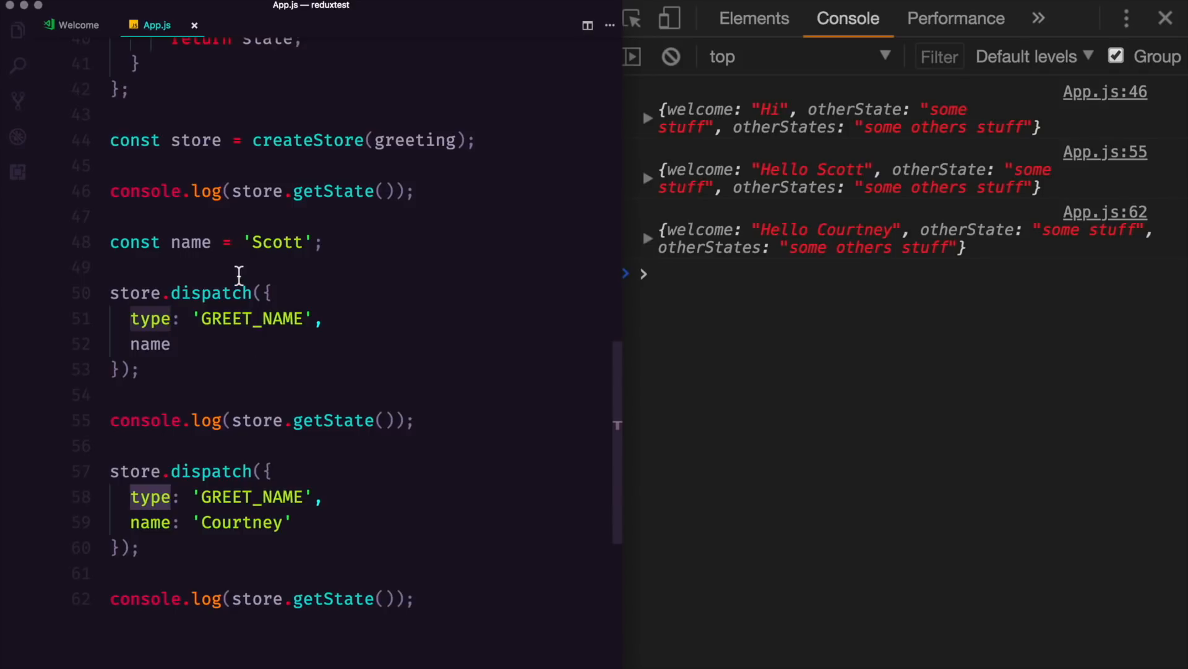
mouse_move(317, 521)
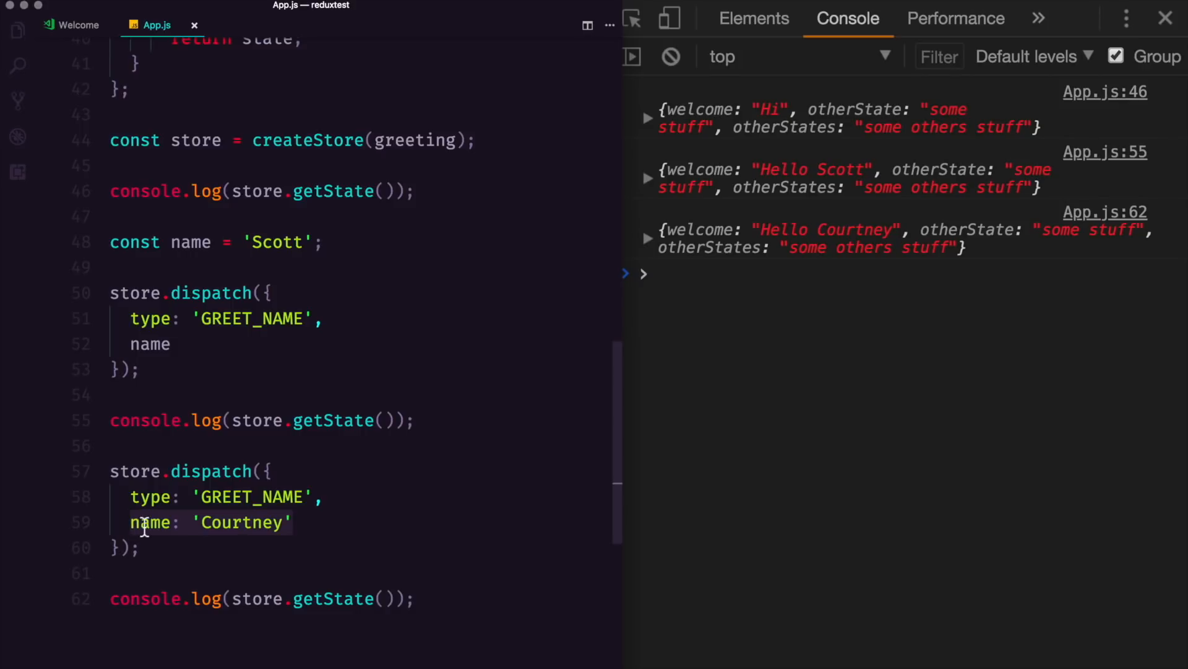
text(data)
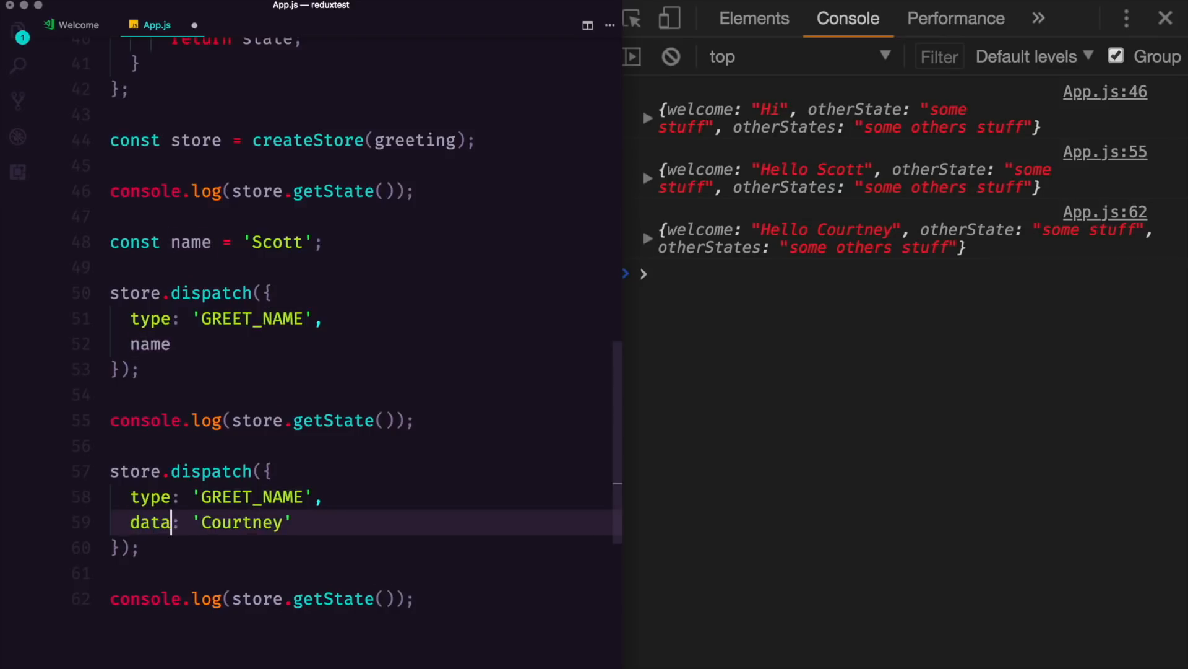
text(payload)
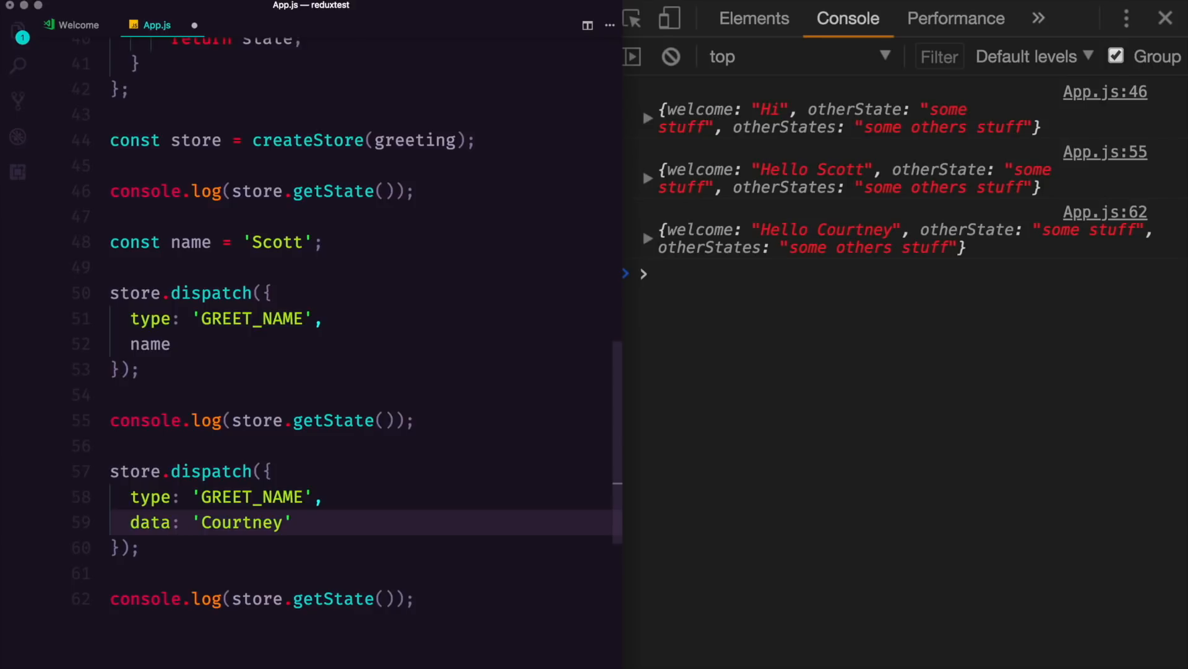
click(294, 522)
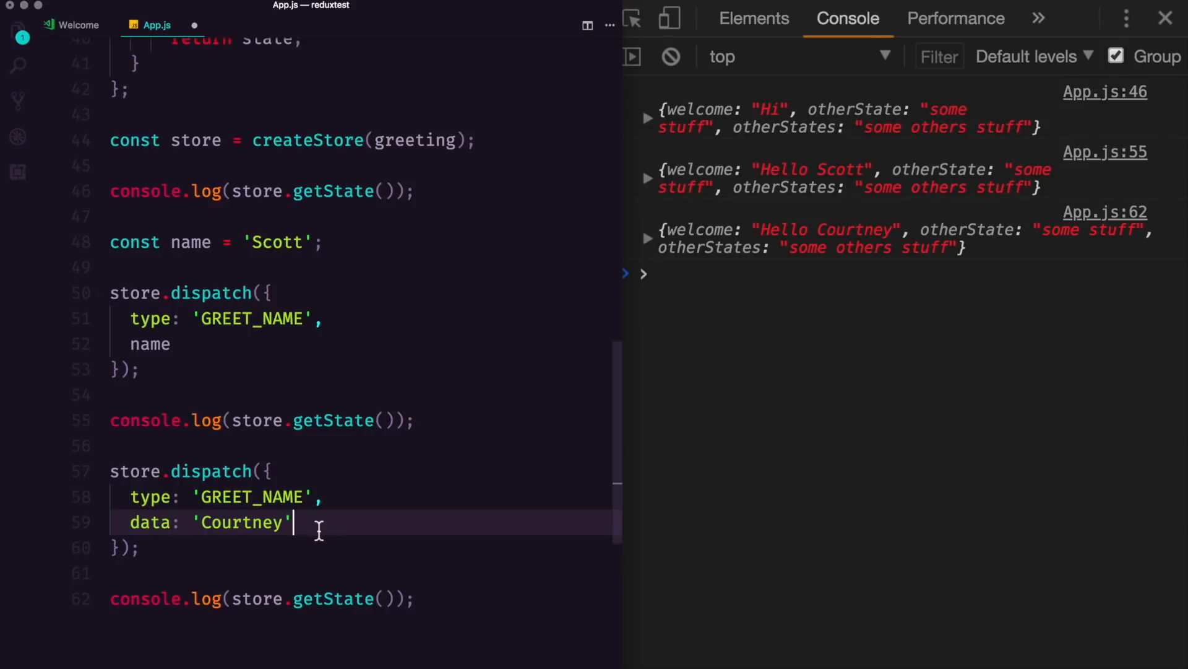
text(name: 'Courtney')
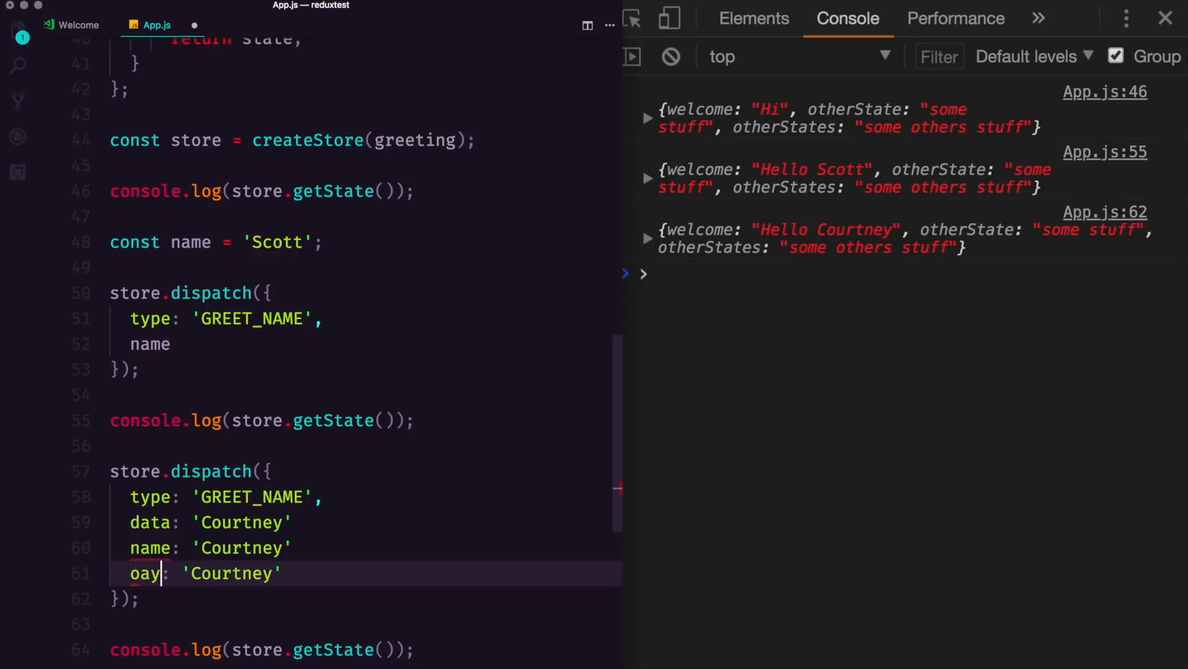
key(Backspace)
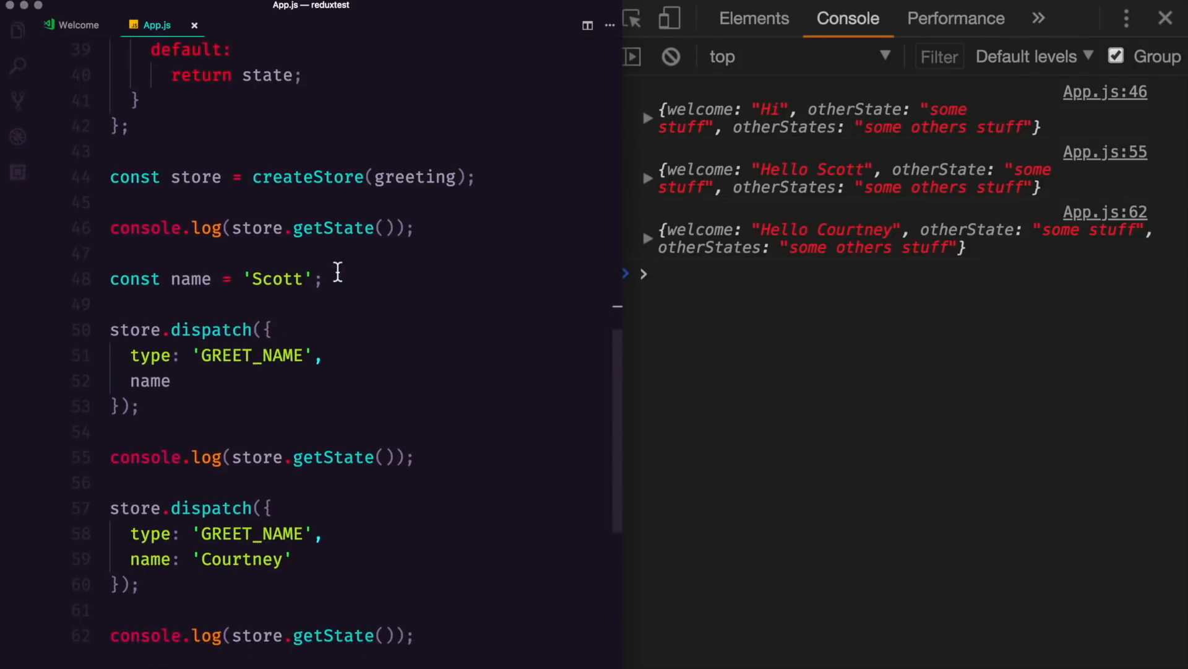
scroll(down, 3)
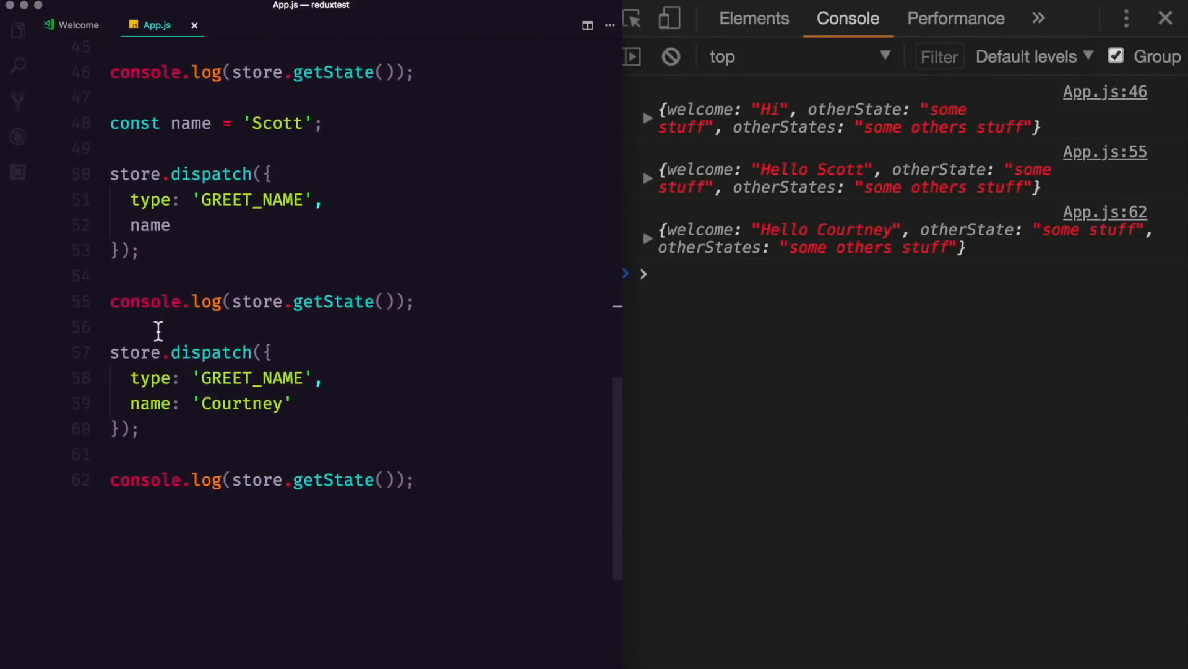
click(150, 225)
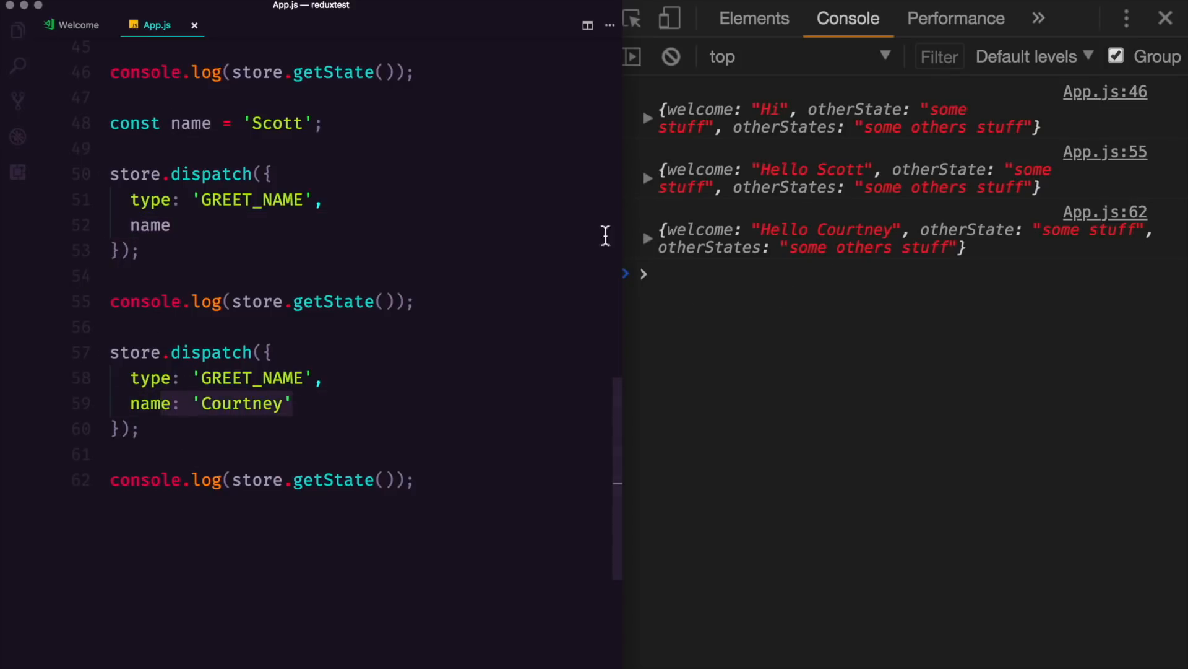
mouse_move(747, 366)
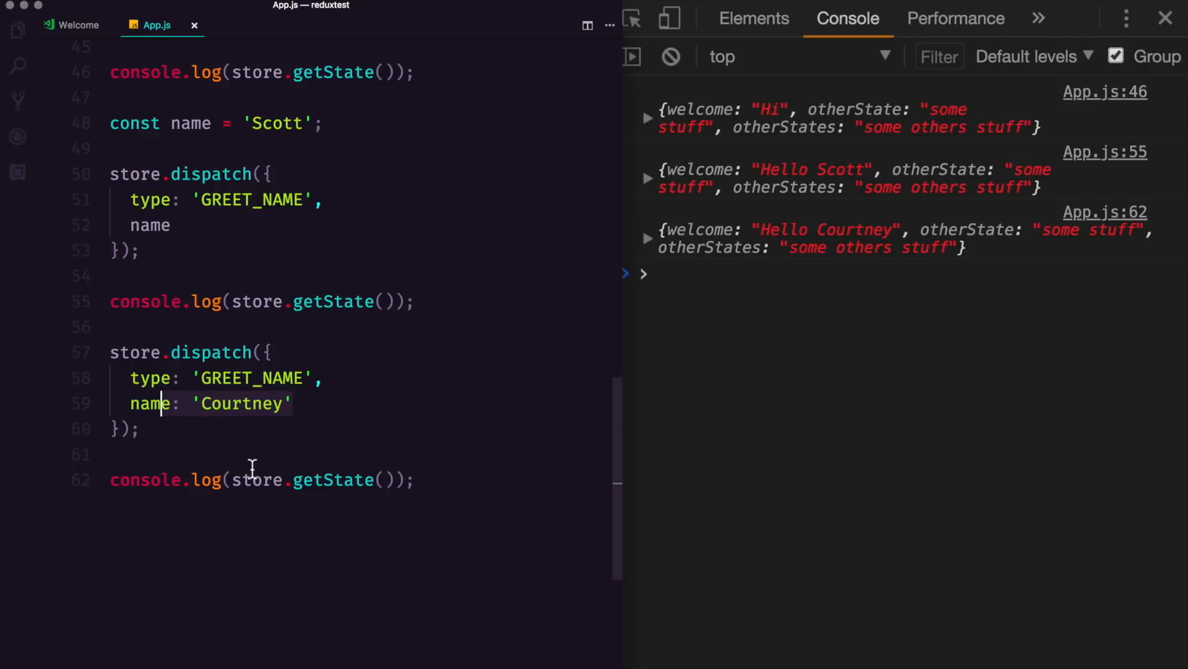
click(252, 453)
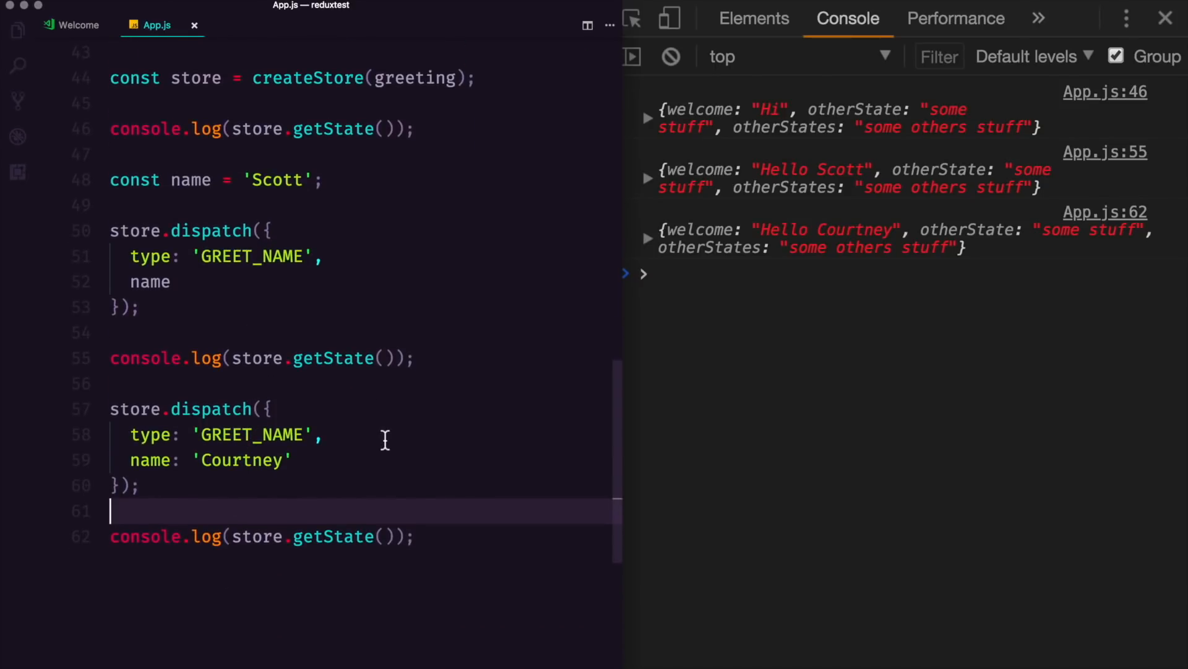
mouse_move(459, 258)
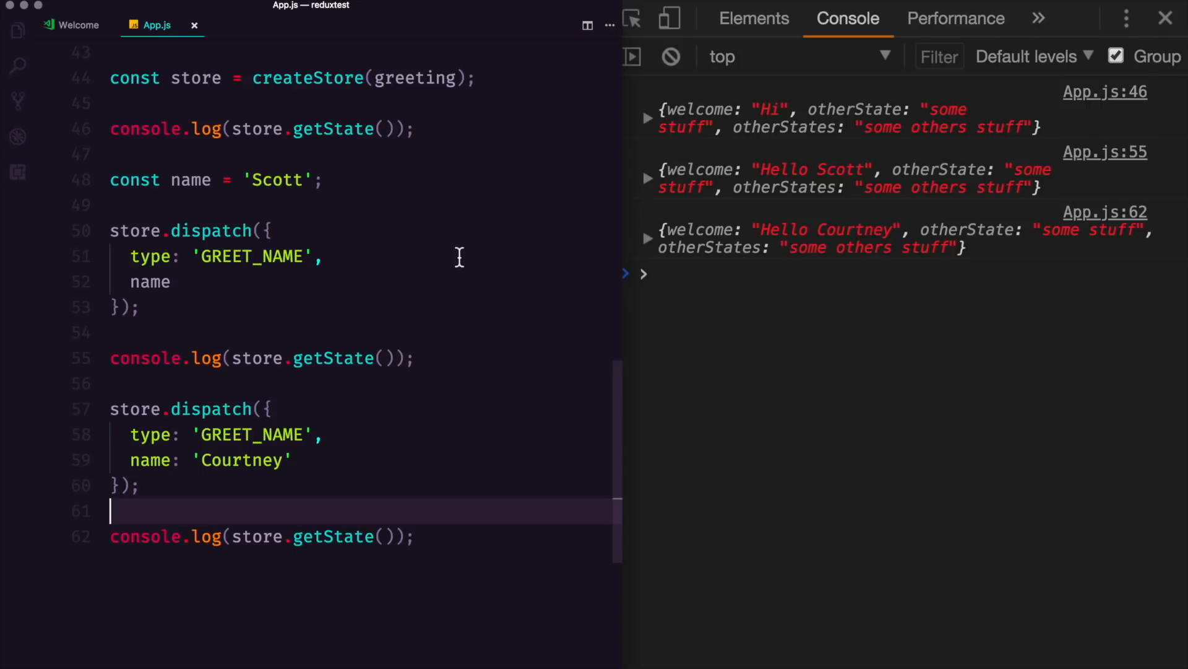